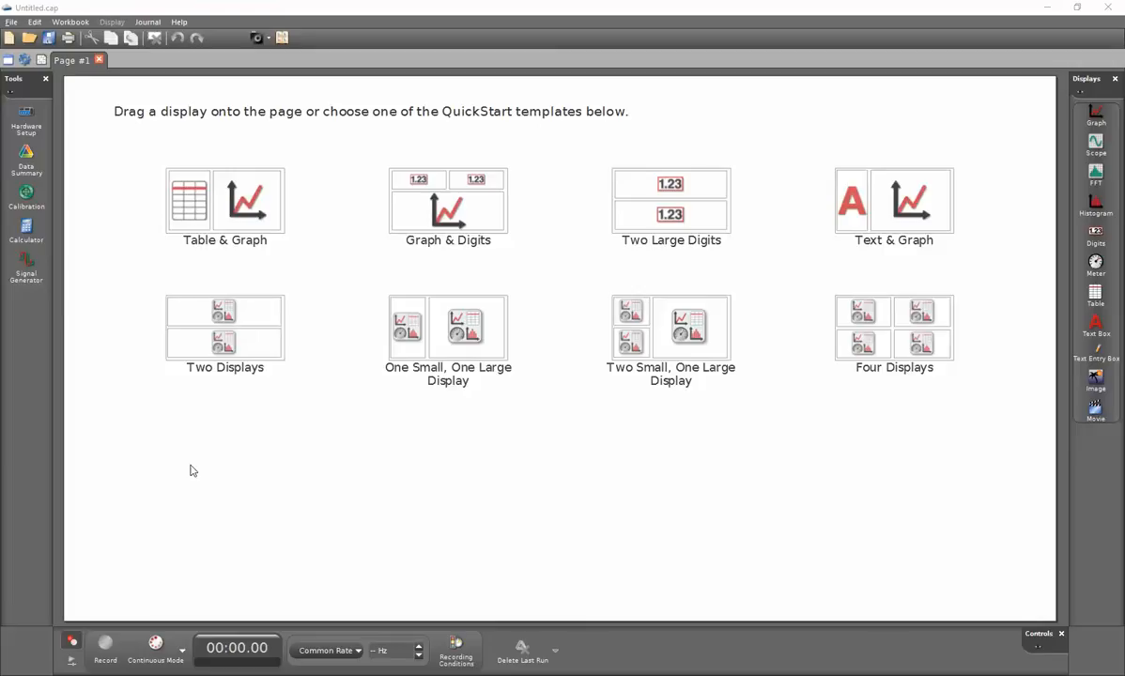
pyautogui.moveTo(26, 117)
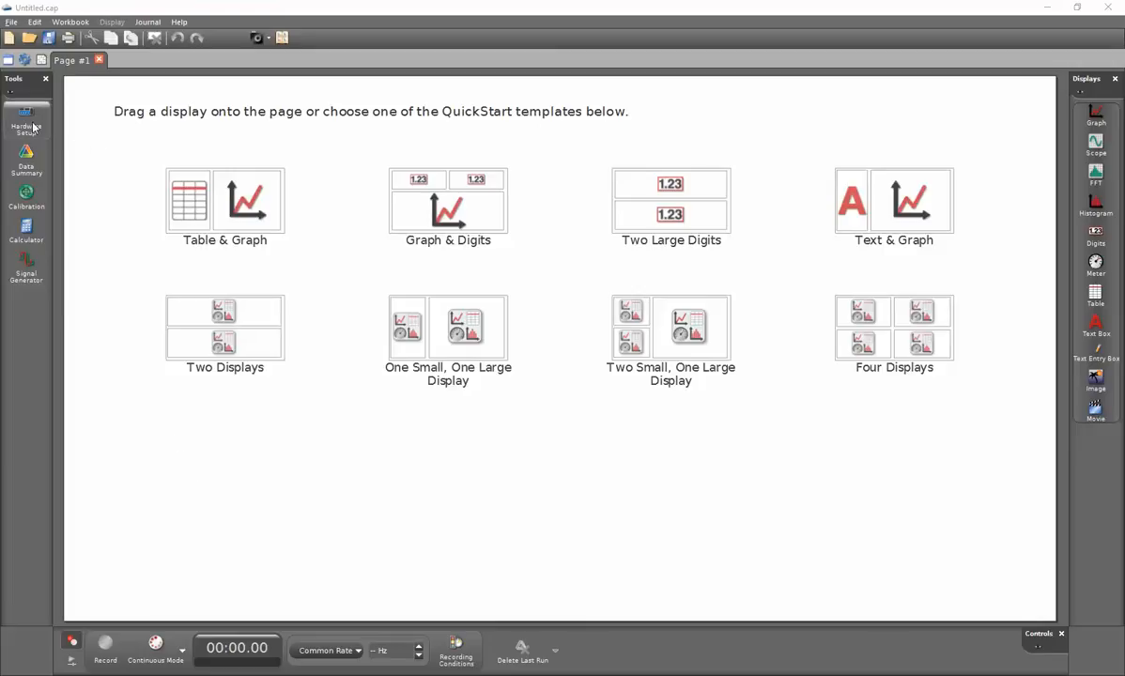
# Step: Confirm the Digital Function Generator appears in Hardware Setup, then show the Signal Generator tool
pyautogui.click(25, 121)
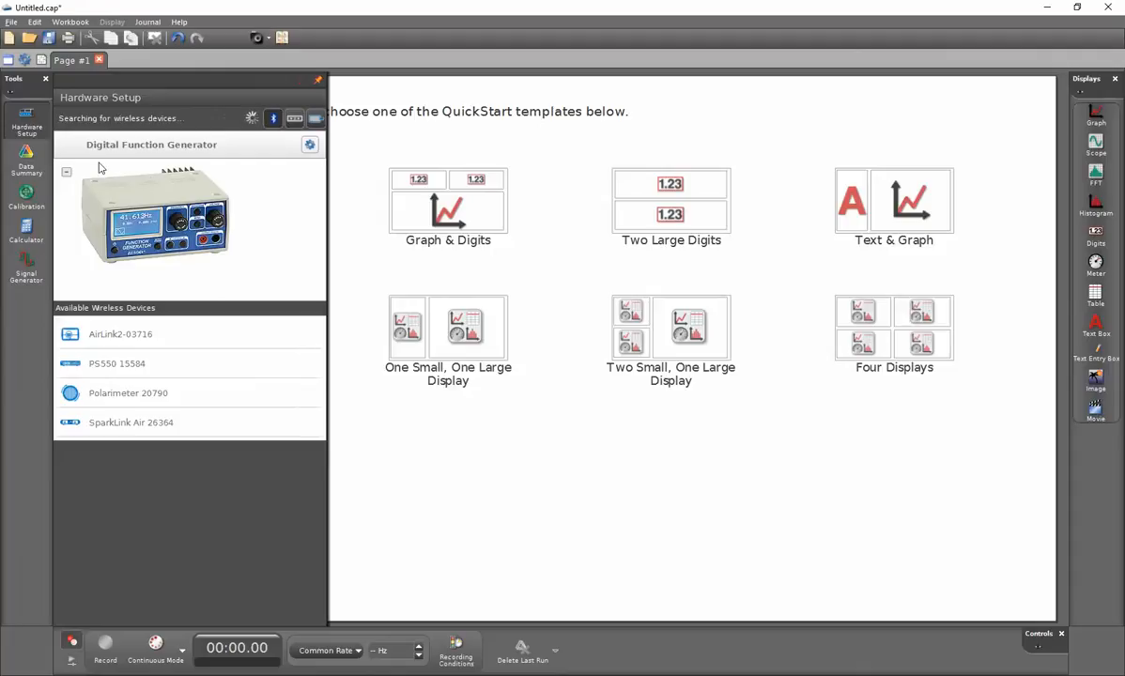
pyautogui.moveTo(222, 281)
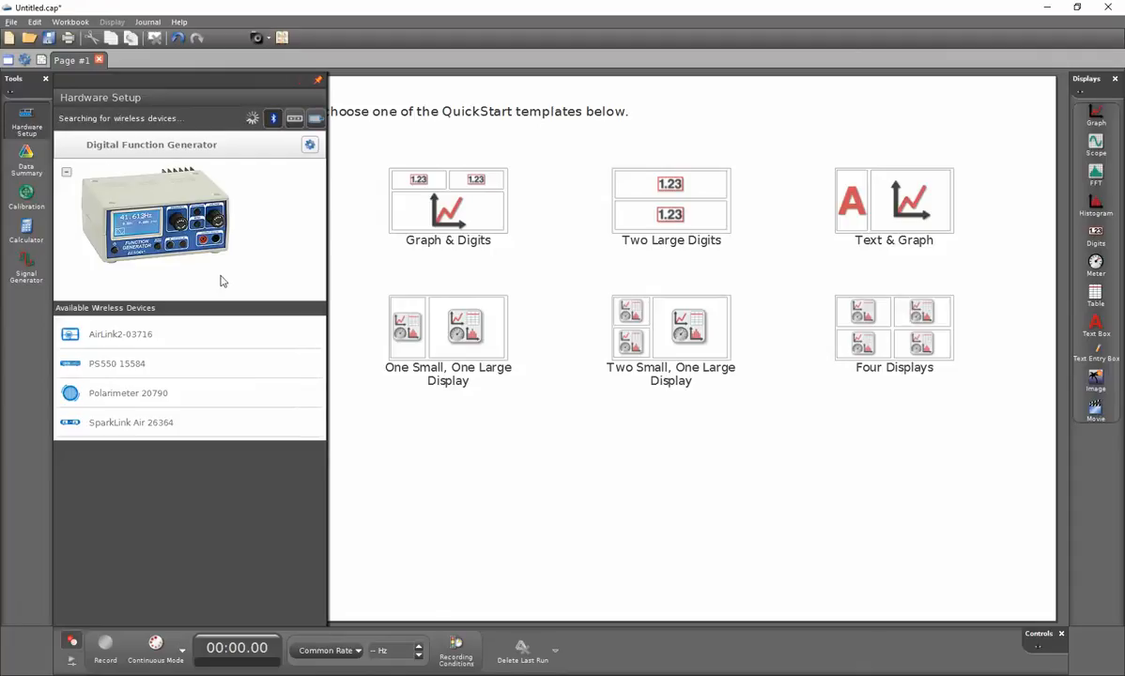
pyautogui.moveTo(265, 209)
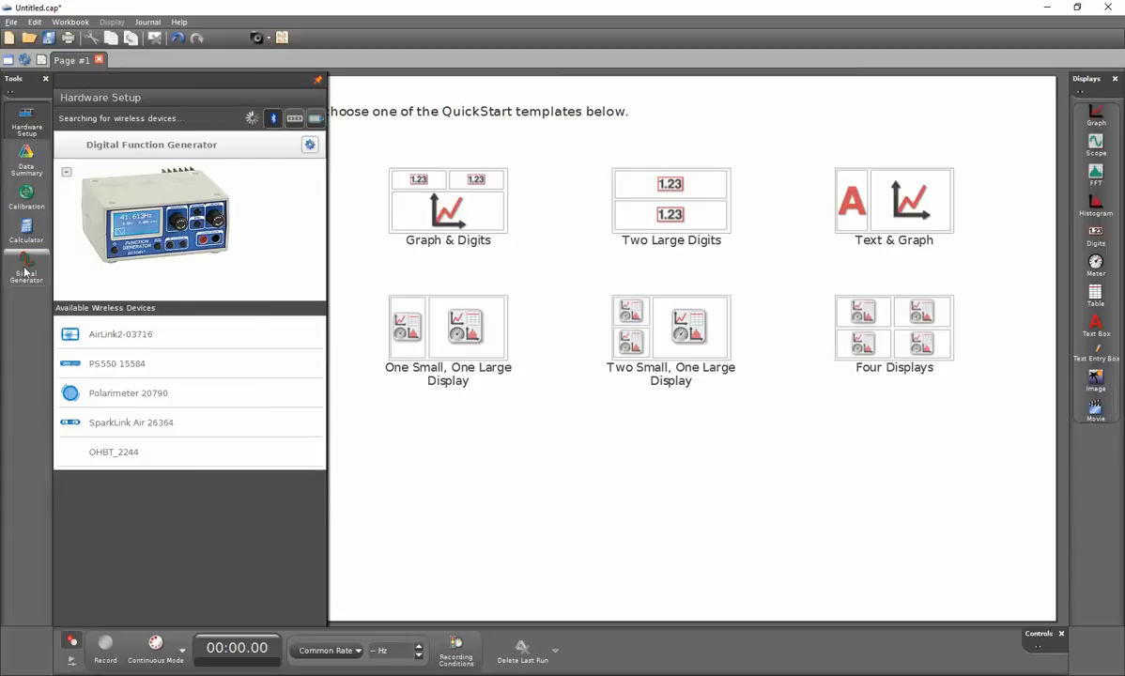
pyautogui.moveTo(25, 272)
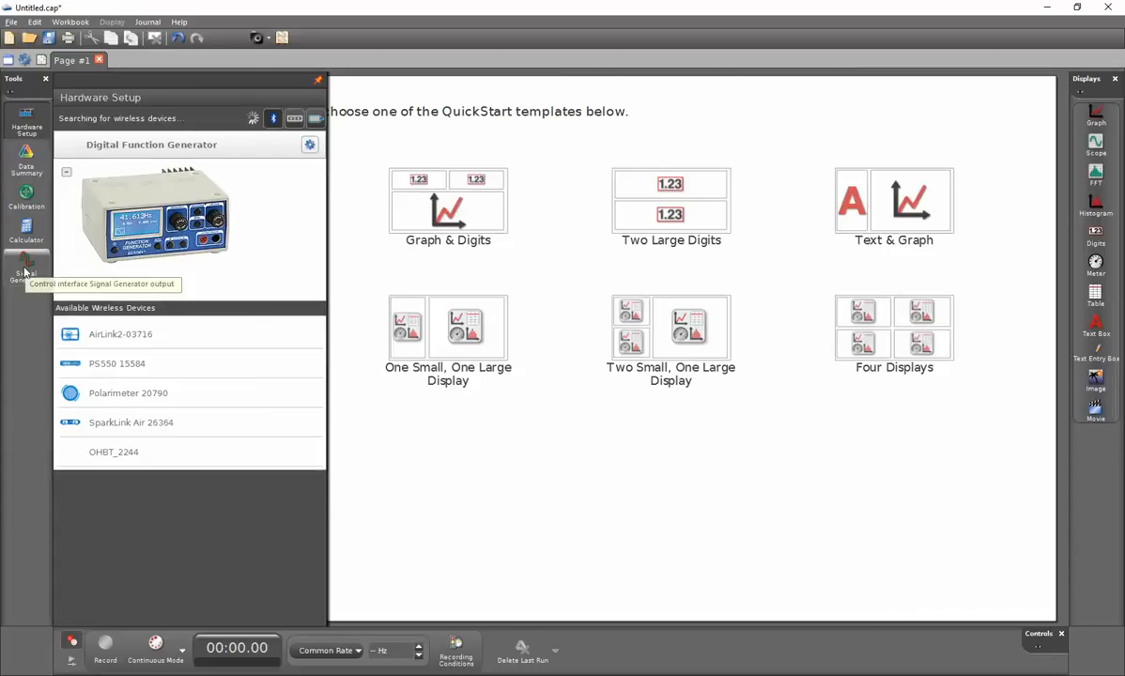
pyautogui.click(26, 272)
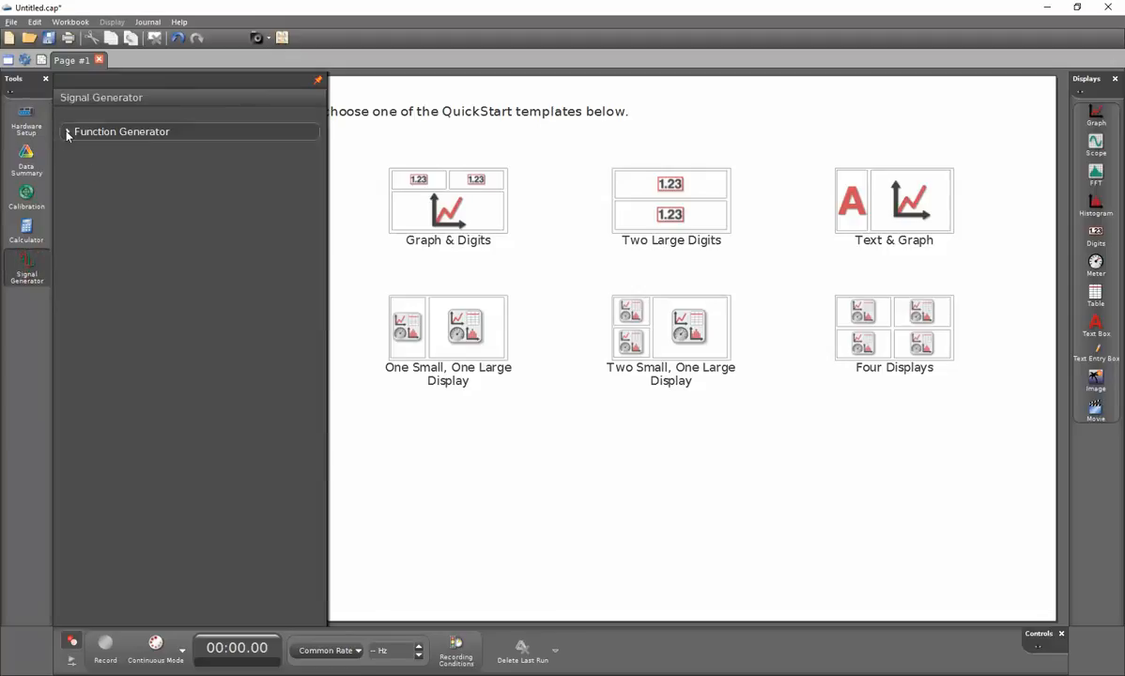
# Step: Expand the Function Generator settings with Sine waveform and enter 456 Hz frequency
pyautogui.click(67, 132)
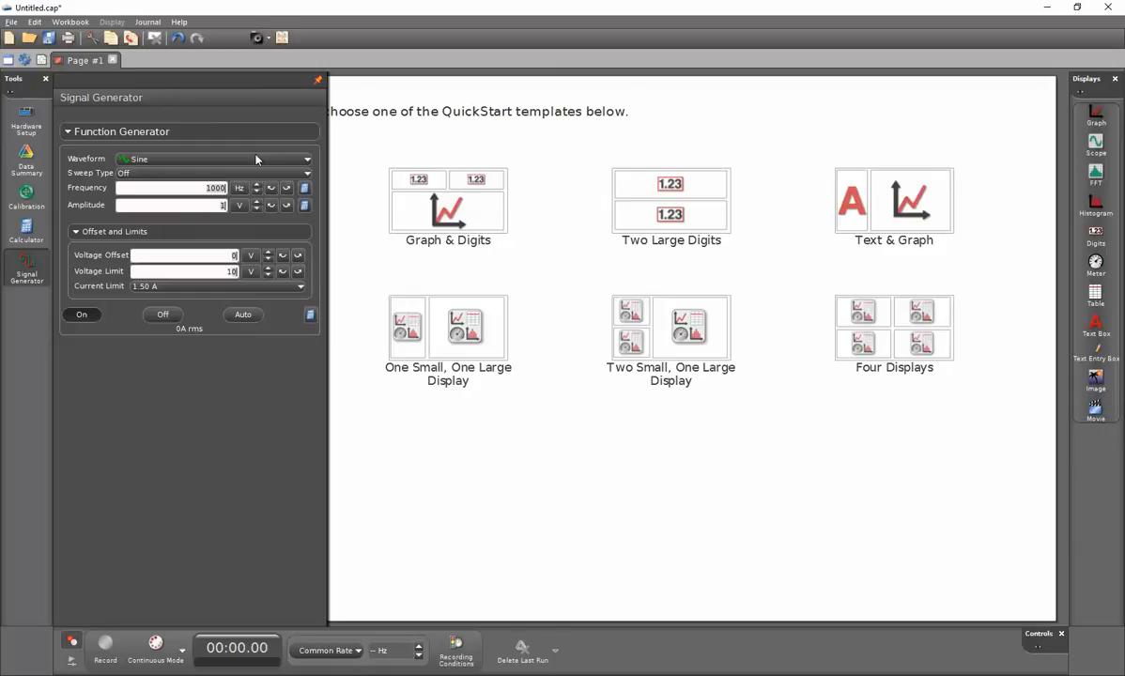
pyautogui.write('456')
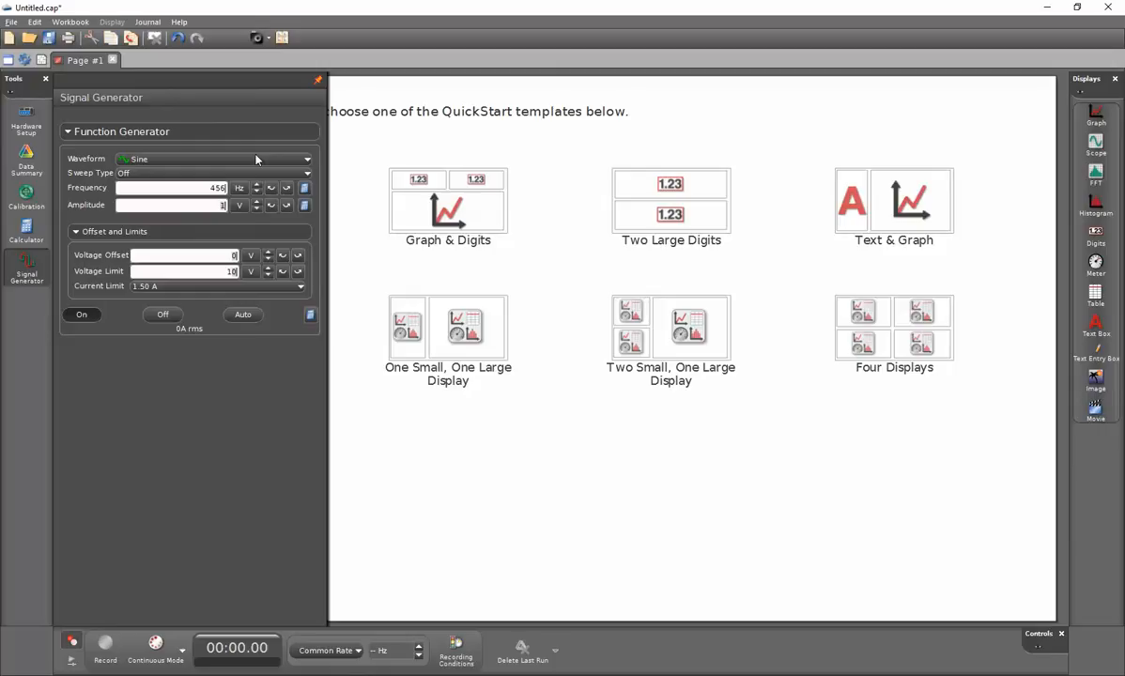